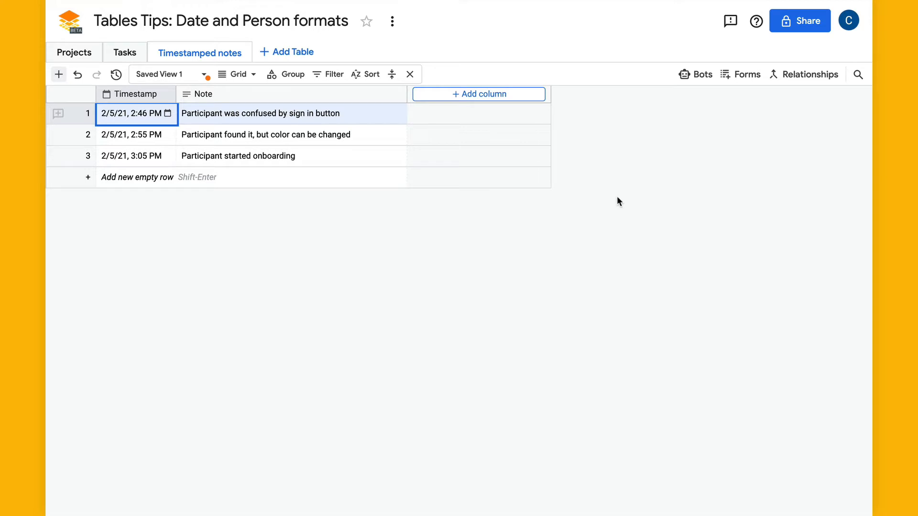
mouse_move(272, 206)
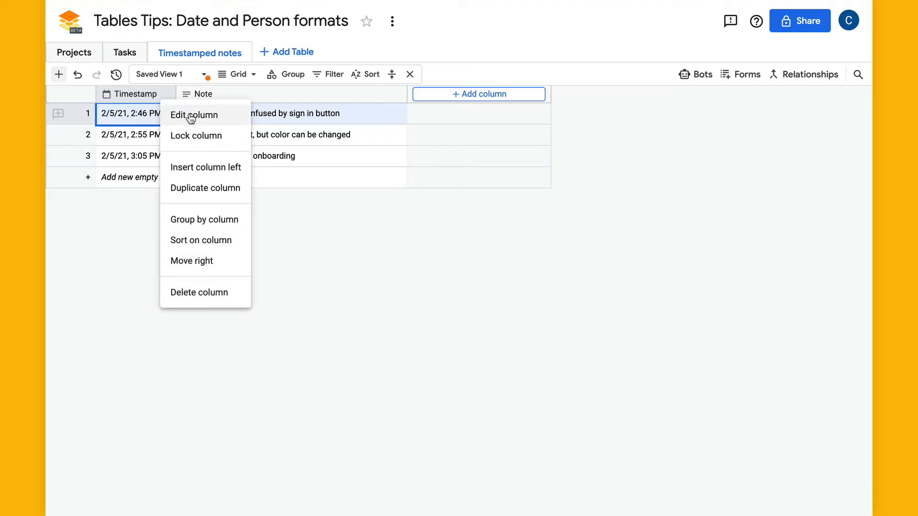
click(193, 114)
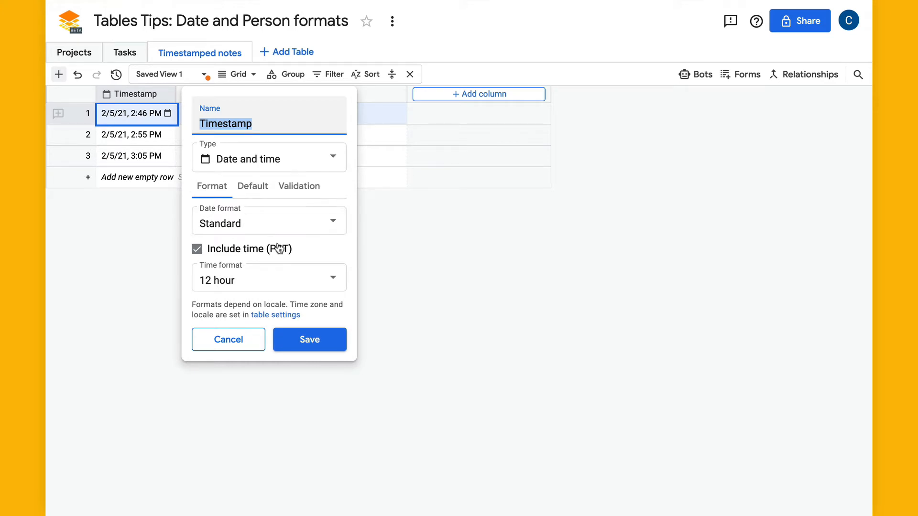
click(196, 249)
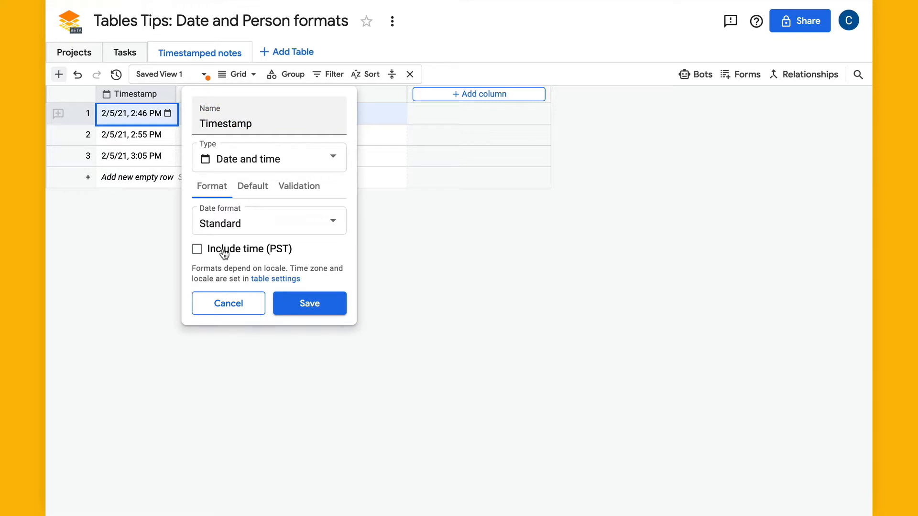
click(197, 249)
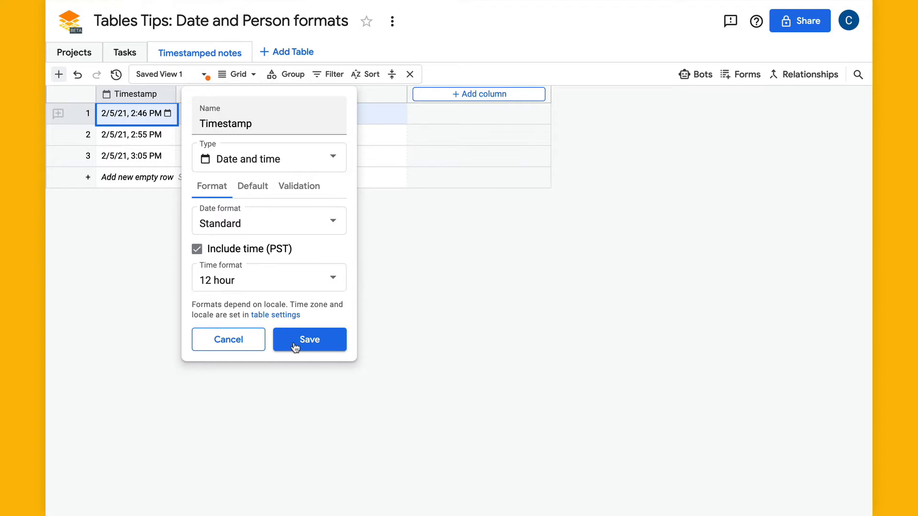
click(309, 340)
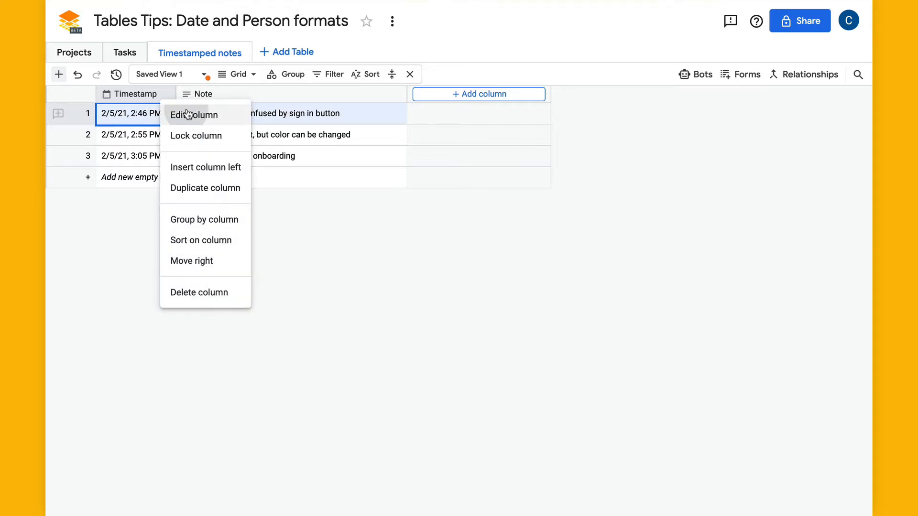
Set the Timestamp column to the Friendly date format and widen it to fit full dates
click(194, 115)
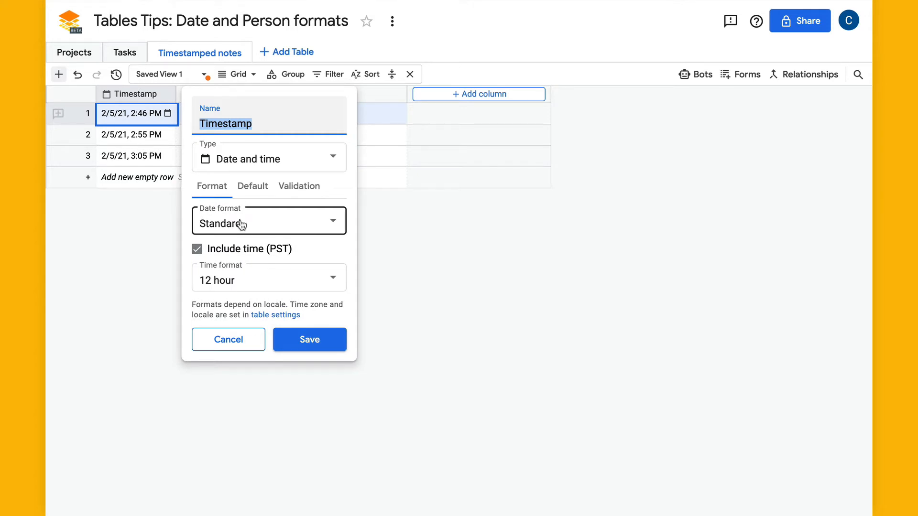
click(269, 220)
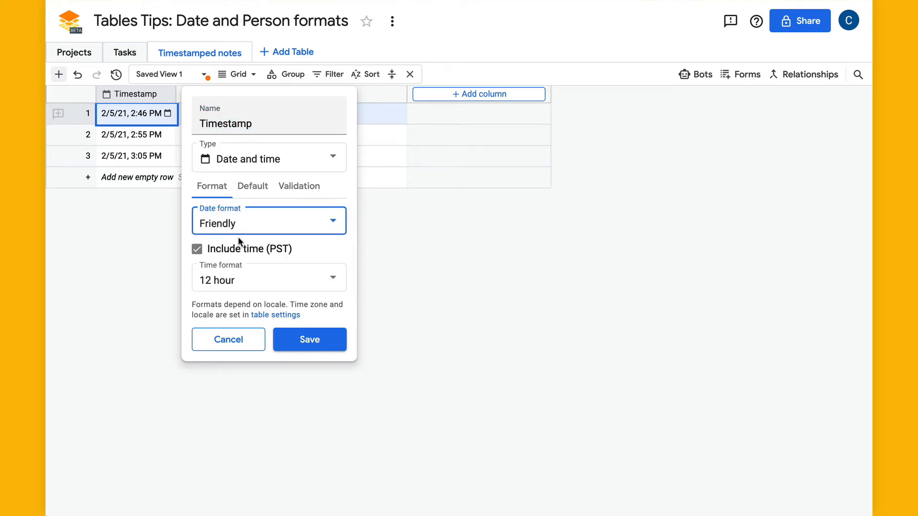
click(309, 340)
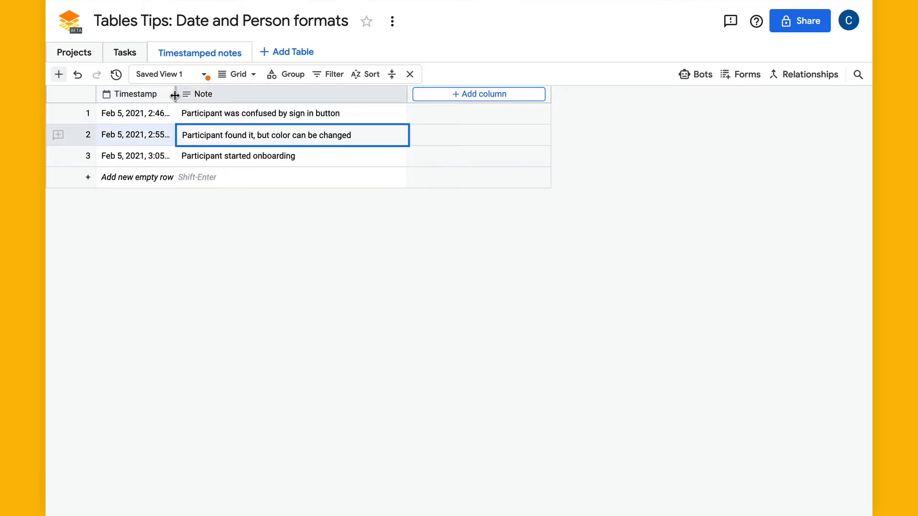
drag(174, 93, 205, 93)
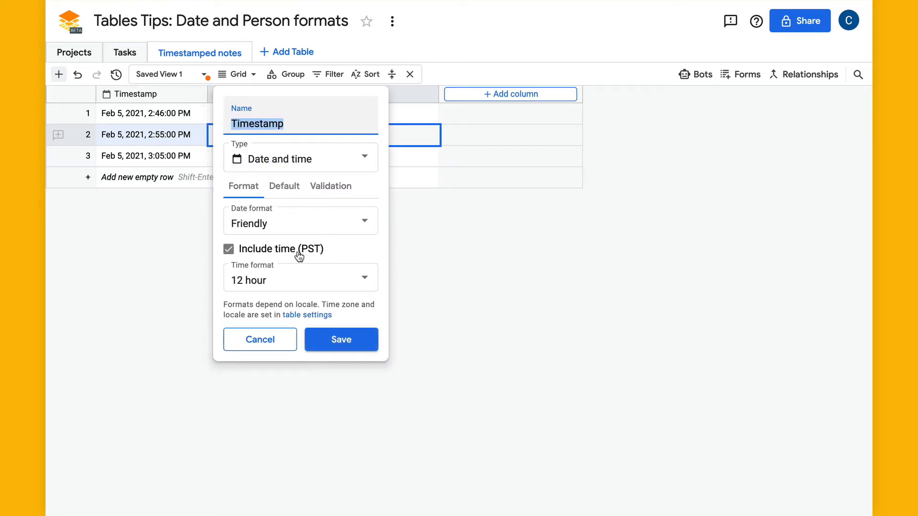
Switch Timestamp dates to ISO, then to Relative format, and save
click(341, 340)
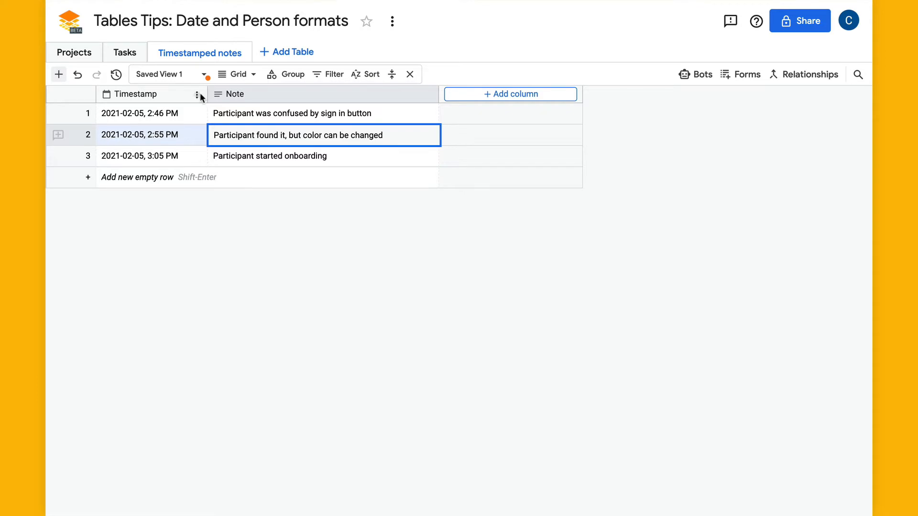
click(199, 94)
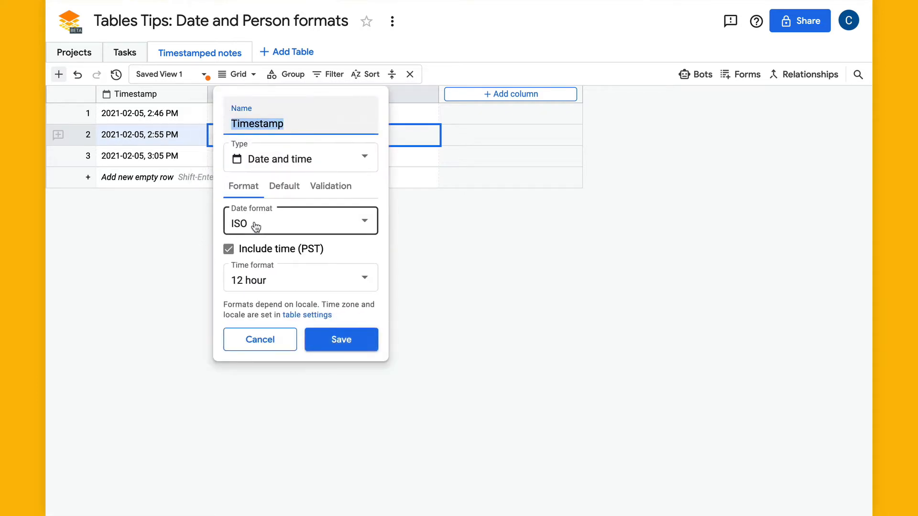
click(300, 220)
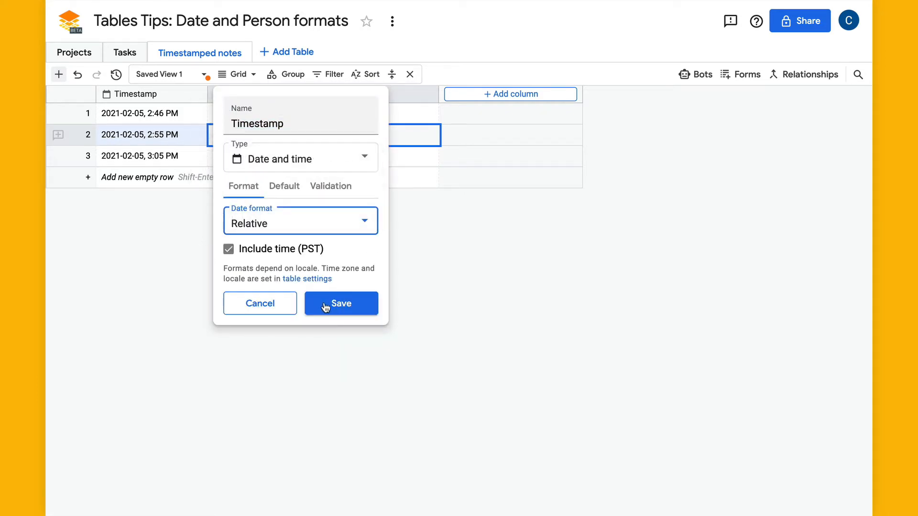
click(341, 303)
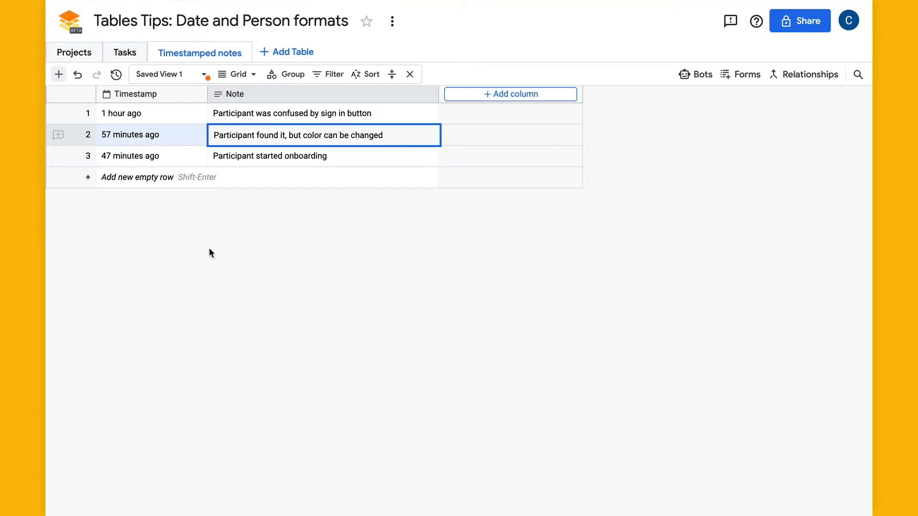
mouse_move(160, 143)
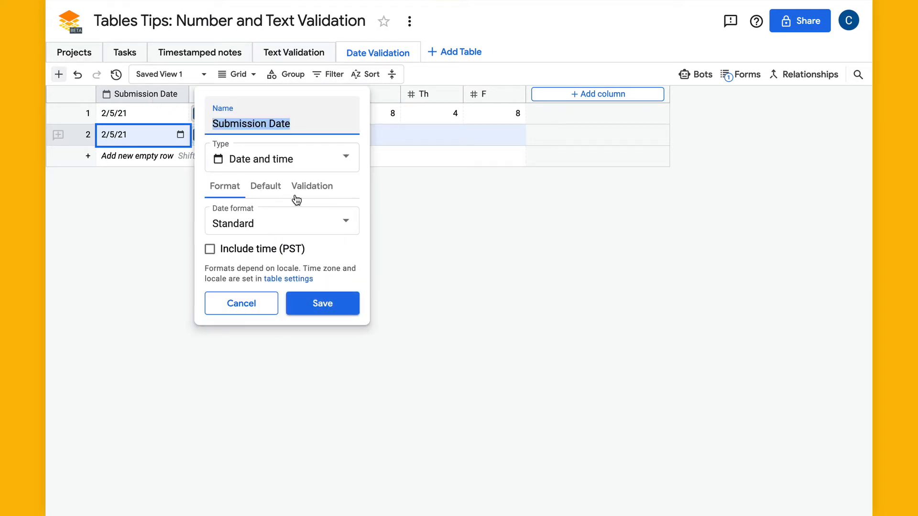
Add a 'Must be in the past' validation rule to Submission Date and save it
click(312, 185)
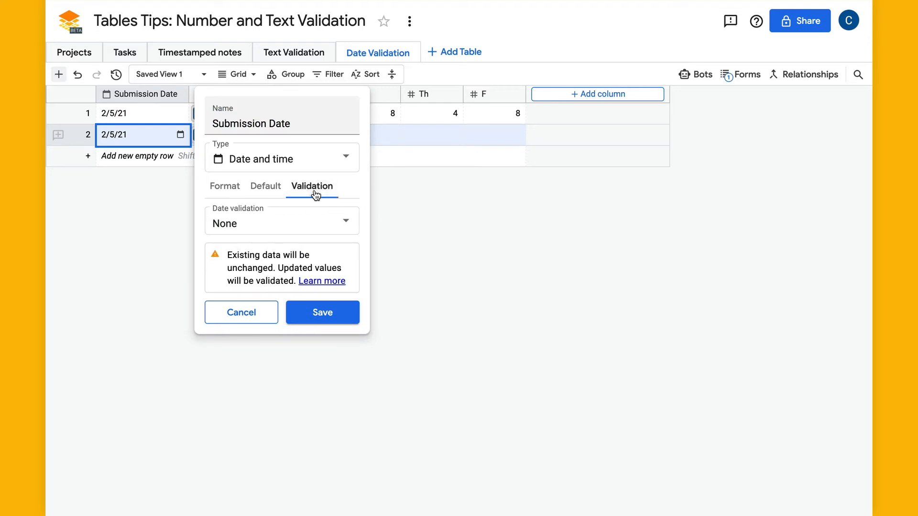
click(282, 223)
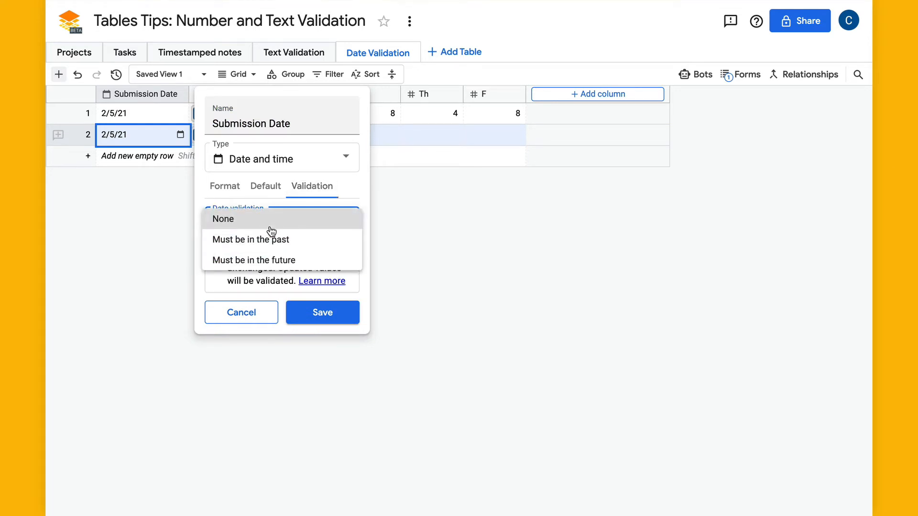
click(250, 240)
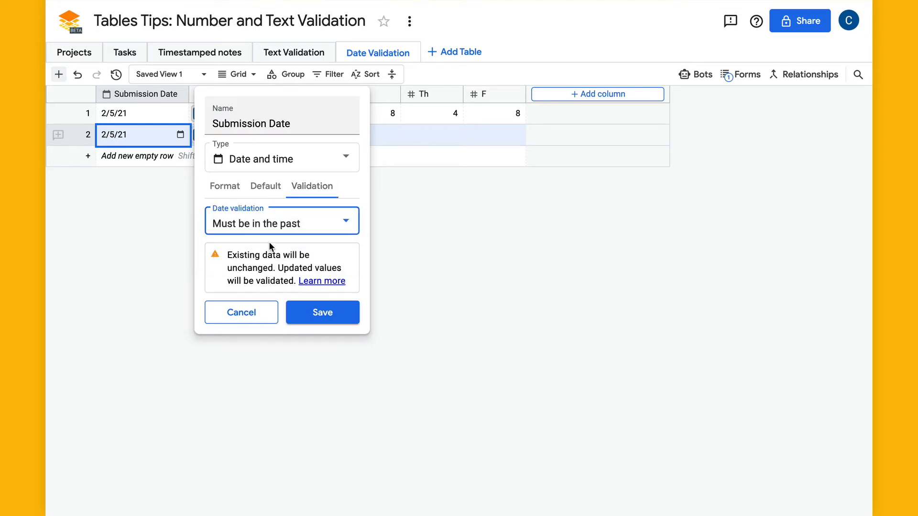
click(322, 313)
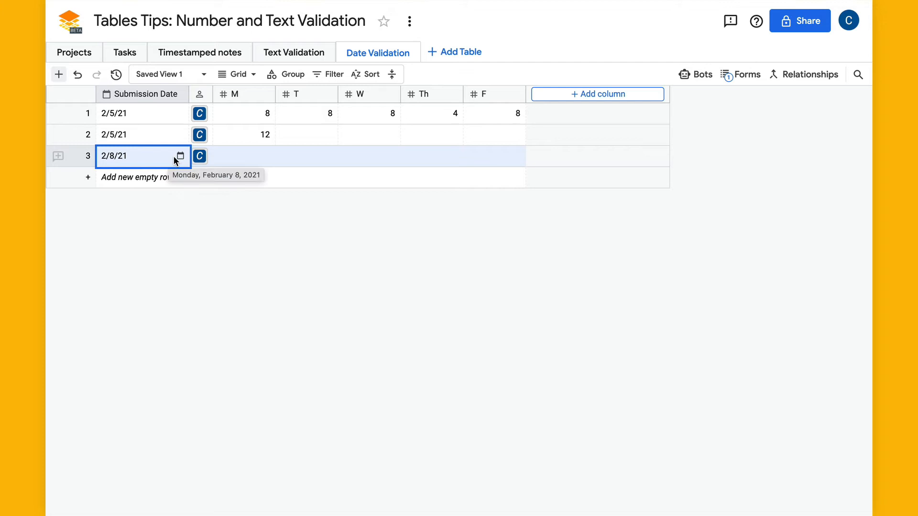
Try dating row 3 February 12, see it rejected, and reopen Submission Date settings
click(179, 157)
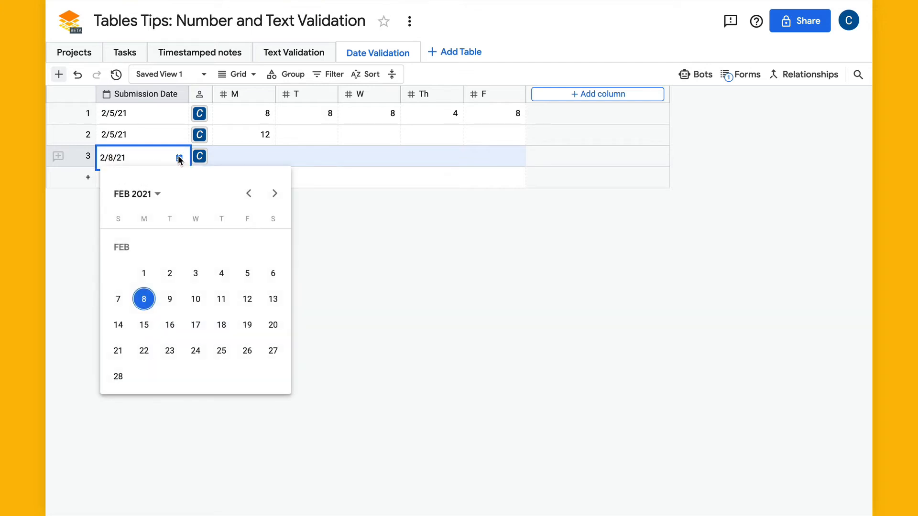
mouse_move(247, 299)
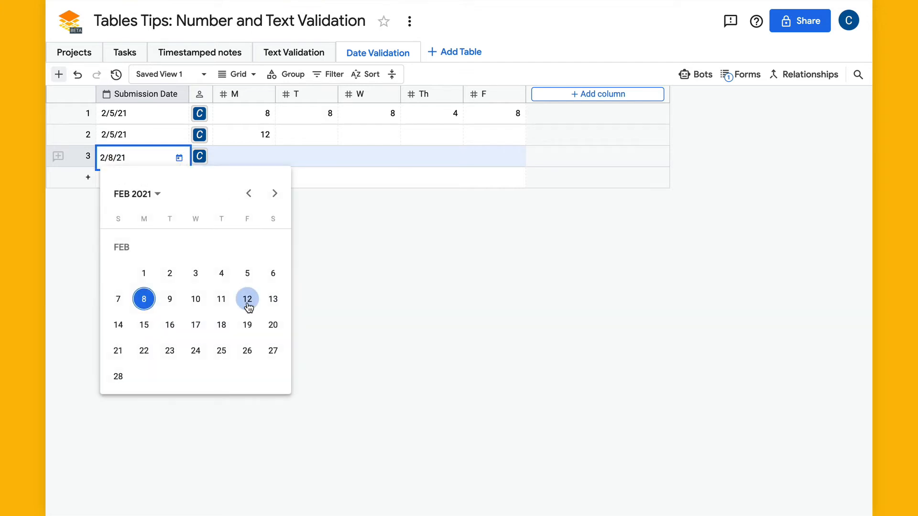
click(248, 299)
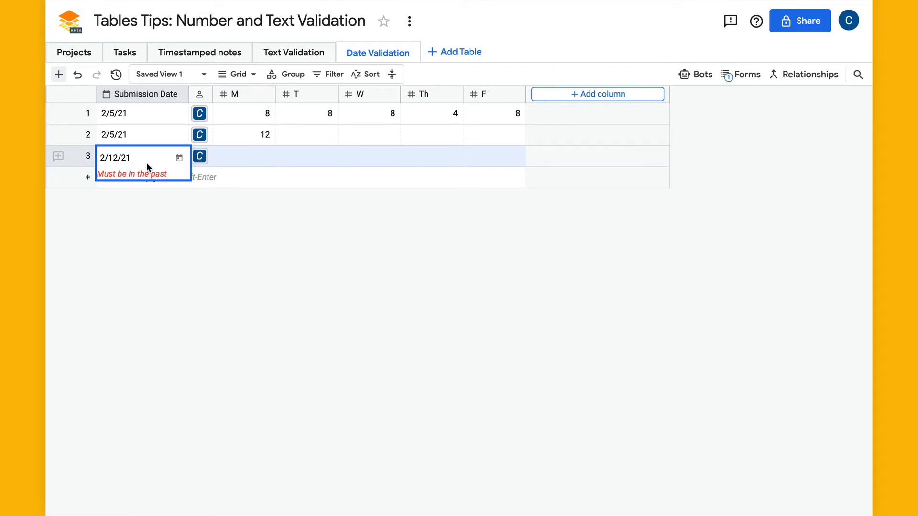
click(178, 158)
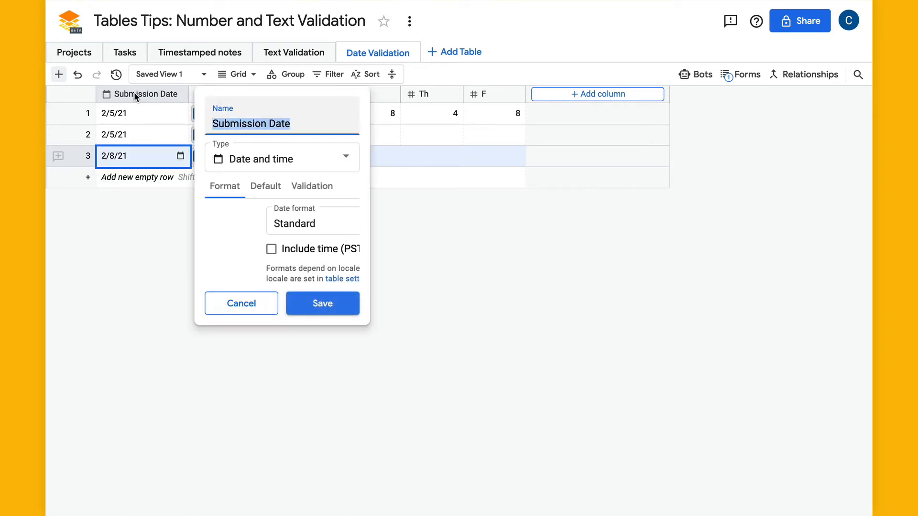
Include times in Submission Date values, save, and show the table's filter bar
click(210, 249)
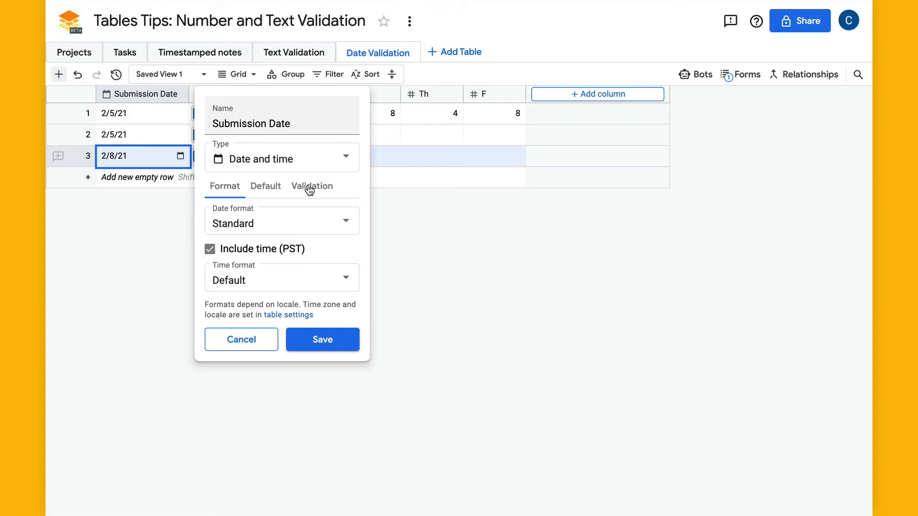
click(322, 340)
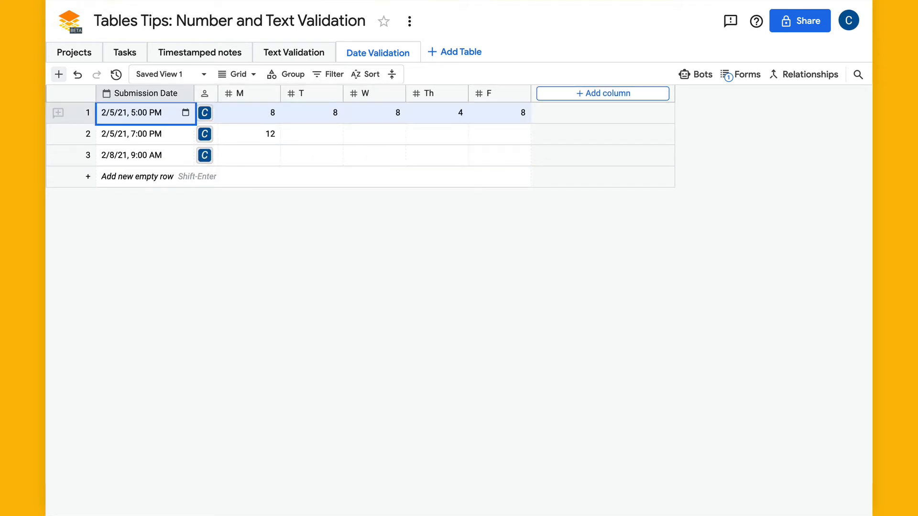
click(326, 74)
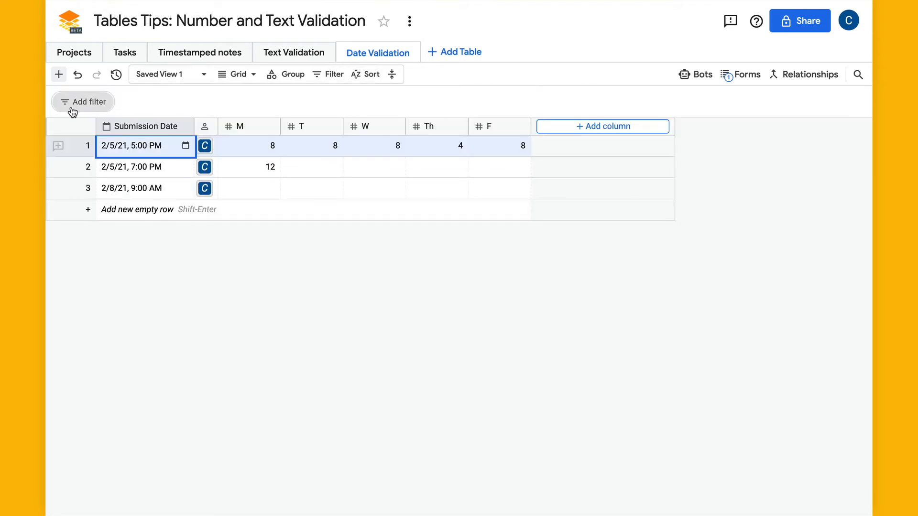
Filter Submission Date to times after 09:00 PM, then change the cutoff to 4:00 PM
click(82, 101)
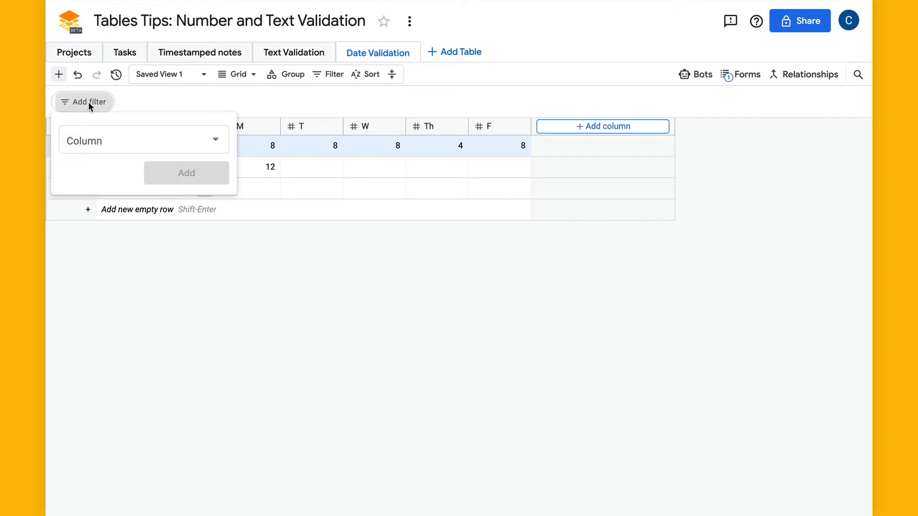
click(144, 140)
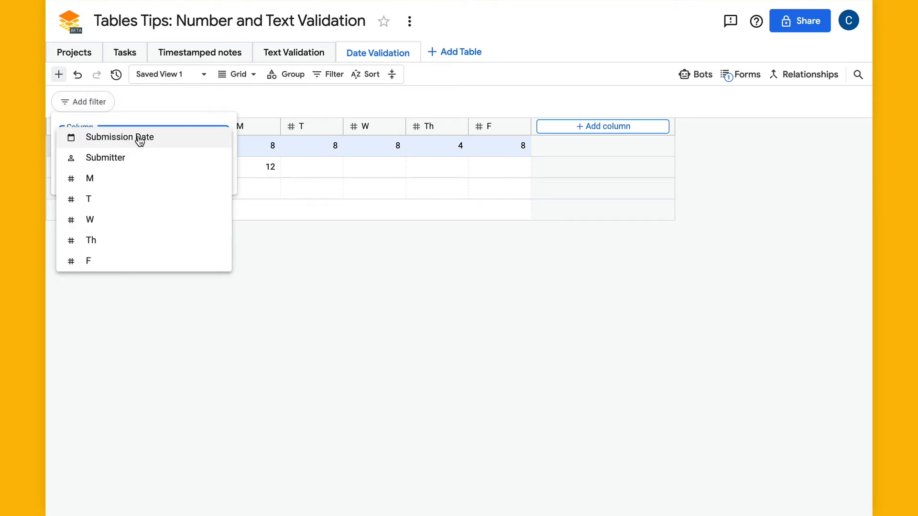
click(120, 137)
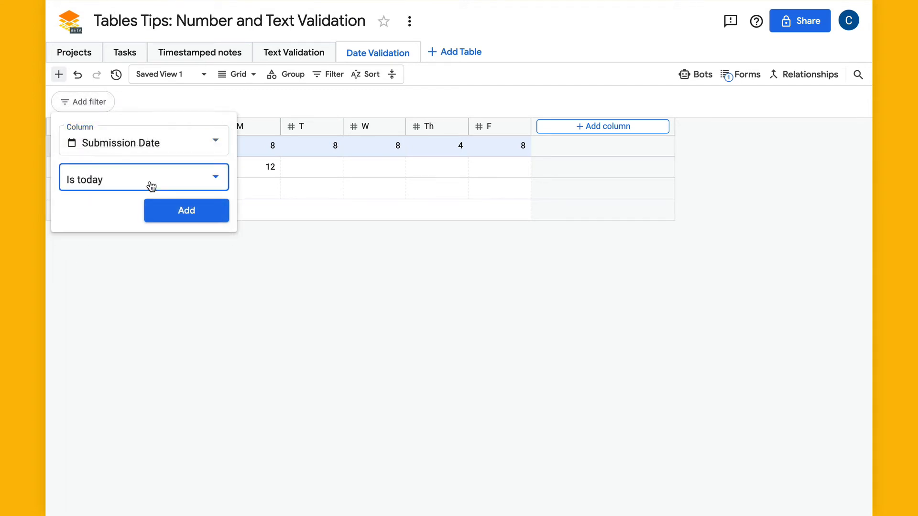
click(144, 178)
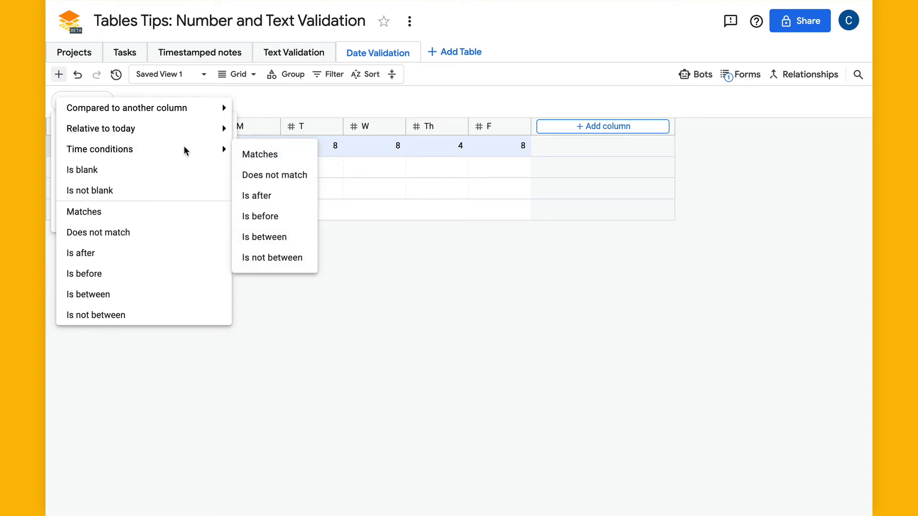
click(256, 195)
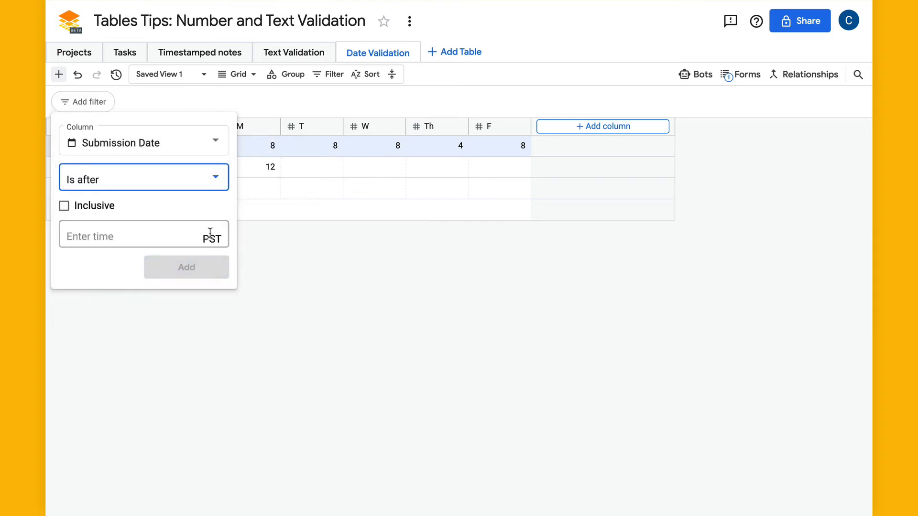
click(120, 235)
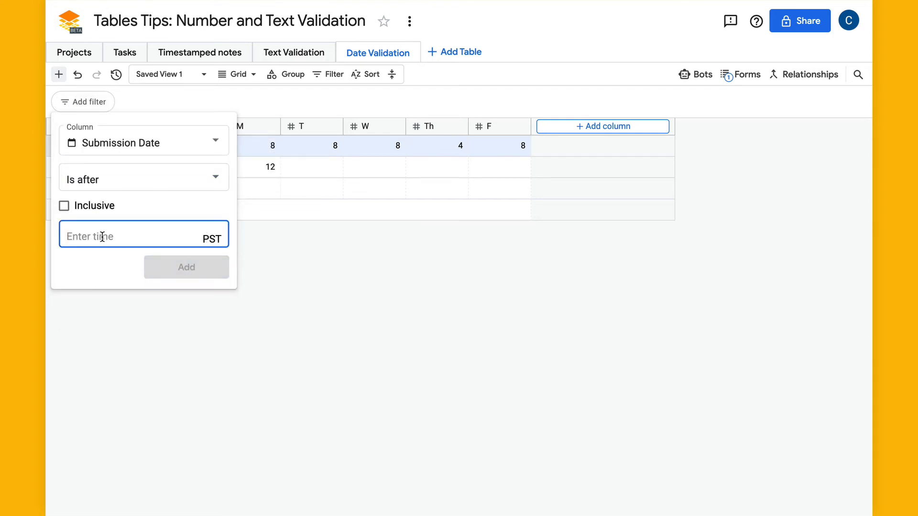
text(09:00 PM)
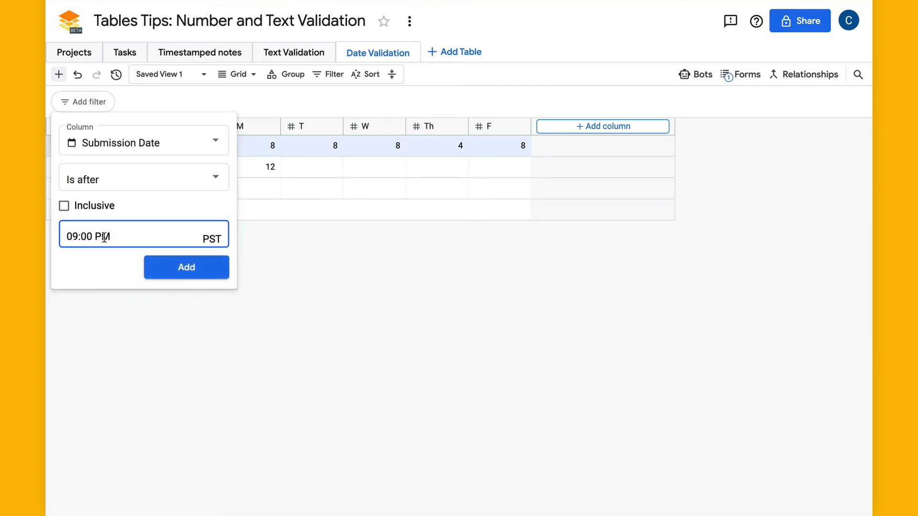
click(187, 267)
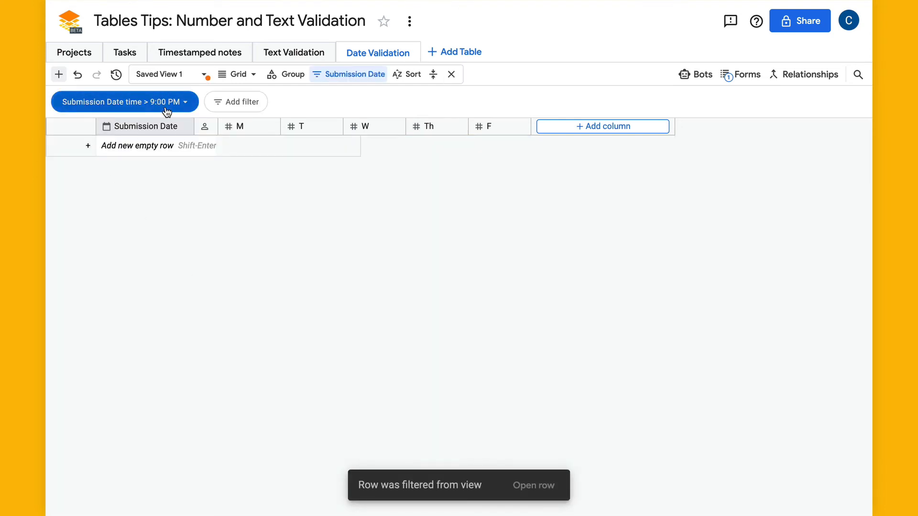
click(124, 101)
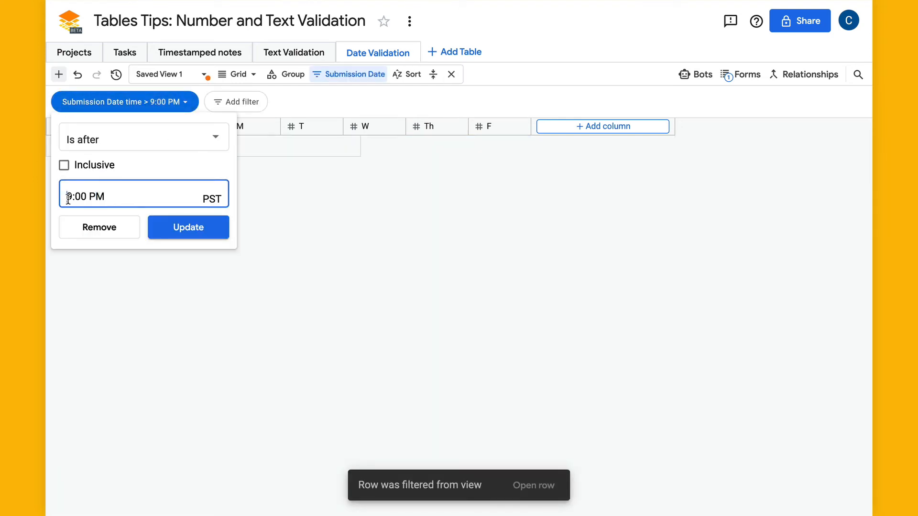
click(188, 227)
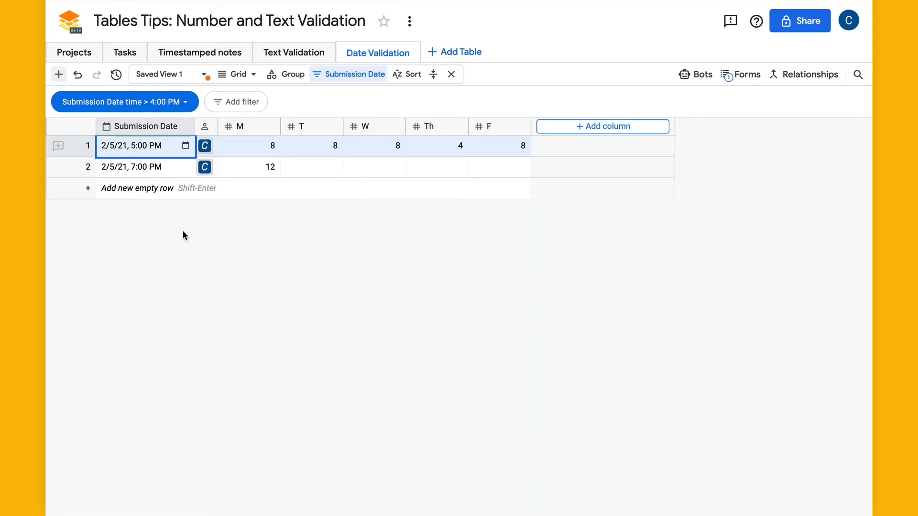
mouse_move(222, 149)
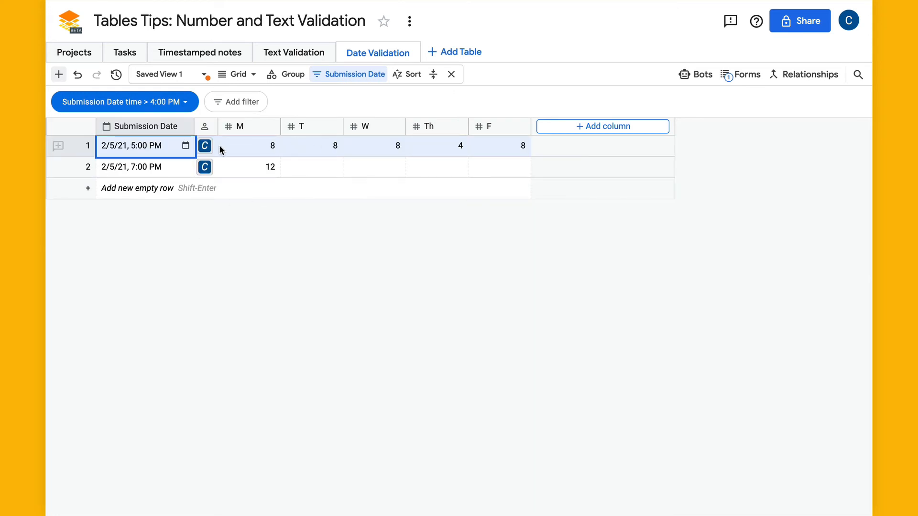
mouse_move(158, 162)
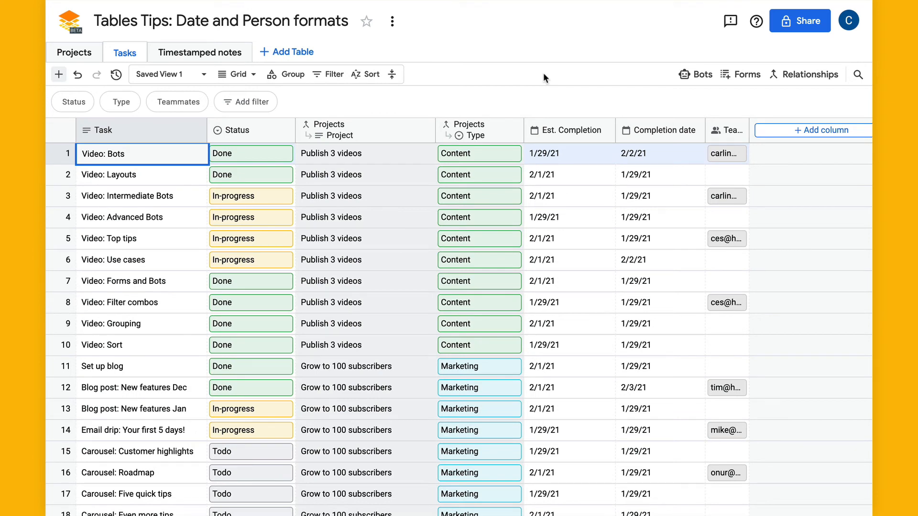
mouse_move(550, 187)
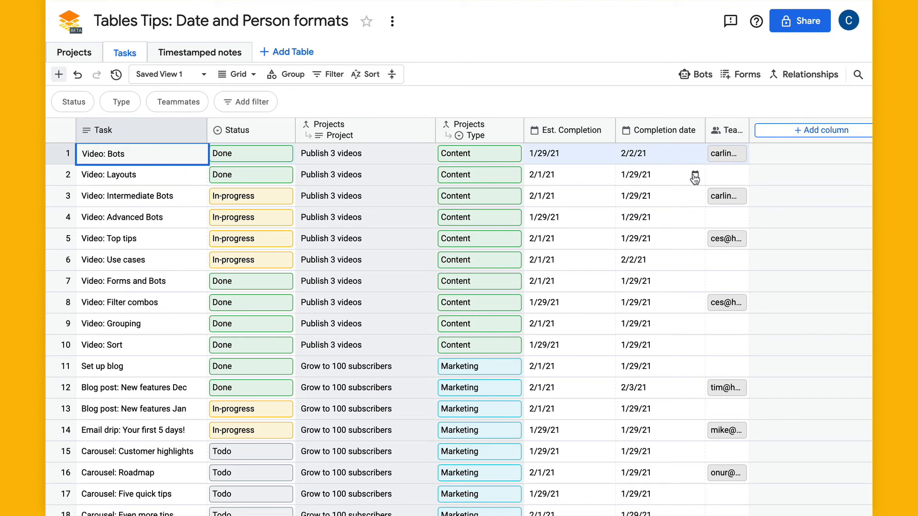
mouse_move(731, 134)
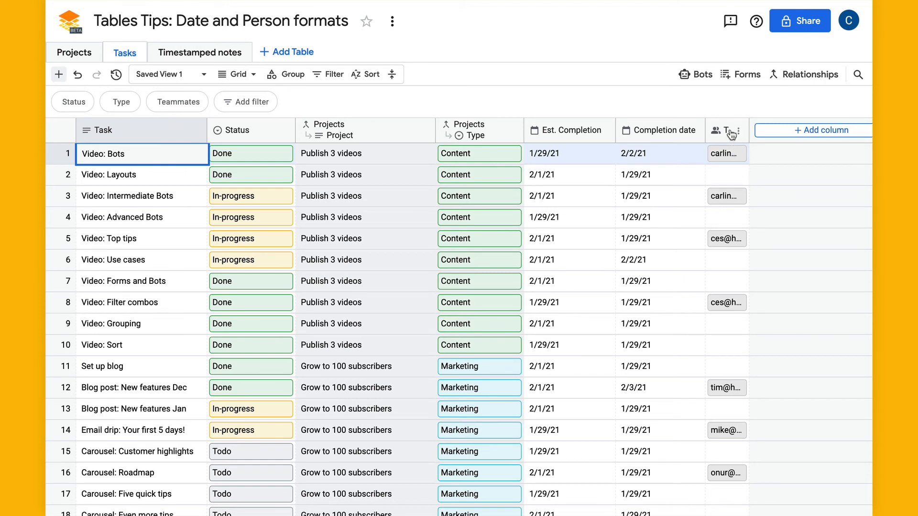
Open the Teammates column settings and its people display format list, currently Email only
click(739, 130)
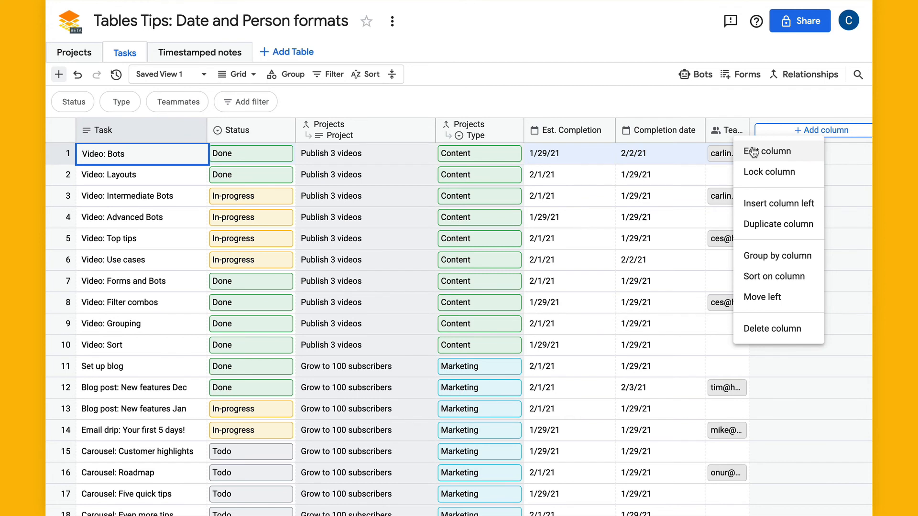
click(766, 151)
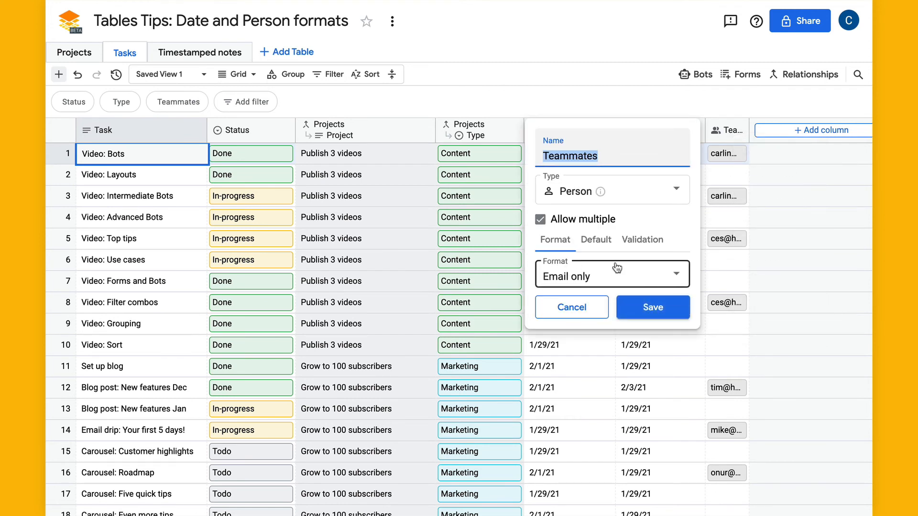
click(612, 274)
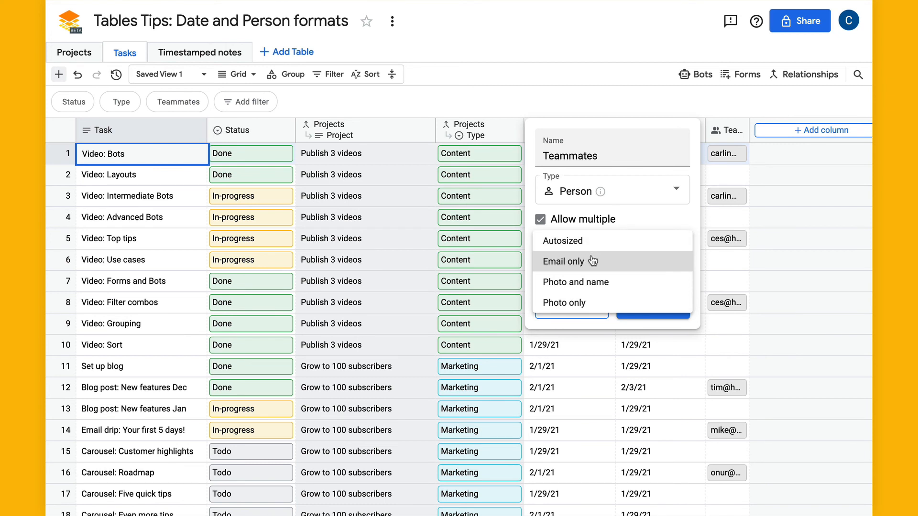
mouse_move(598, 286)
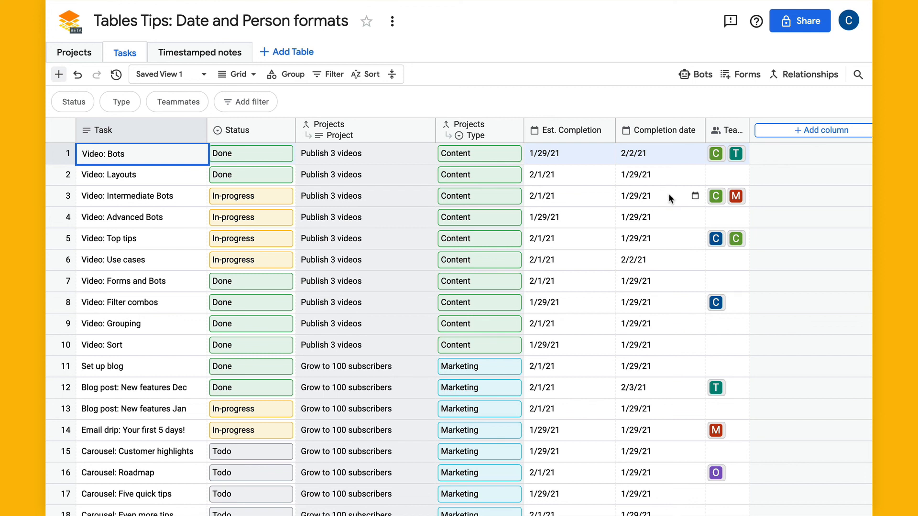
mouse_move(665, 177)
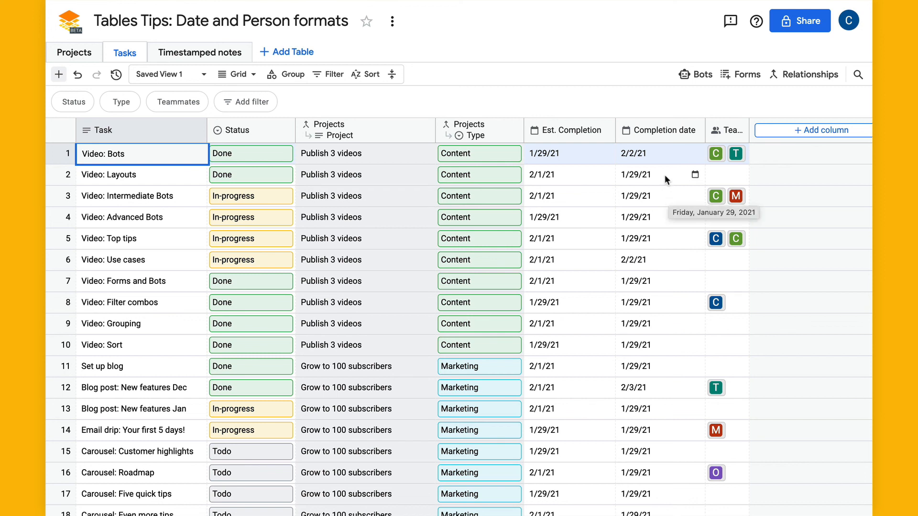
mouse_move(663, 158)
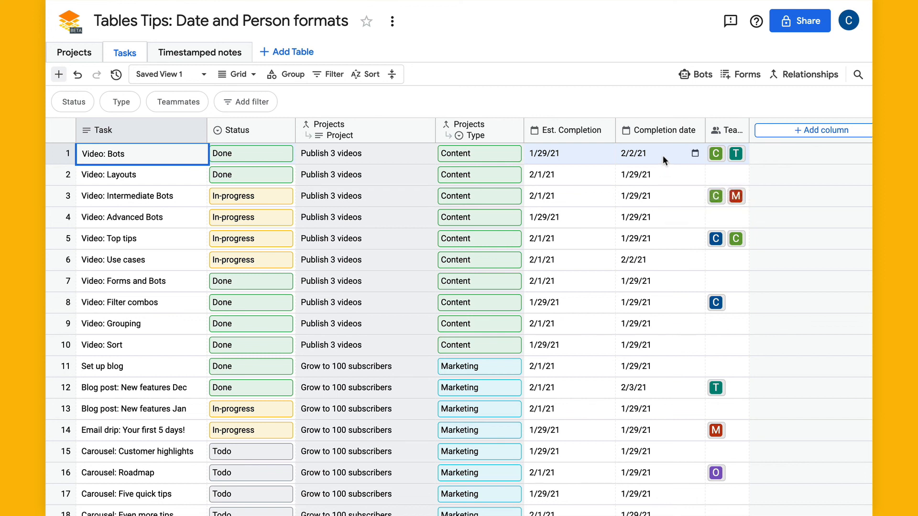
mouse_move(701, 172)
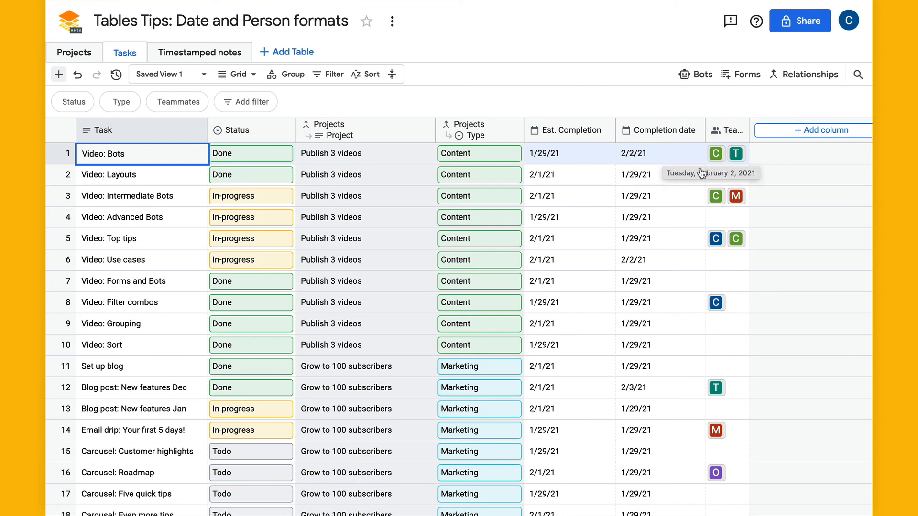